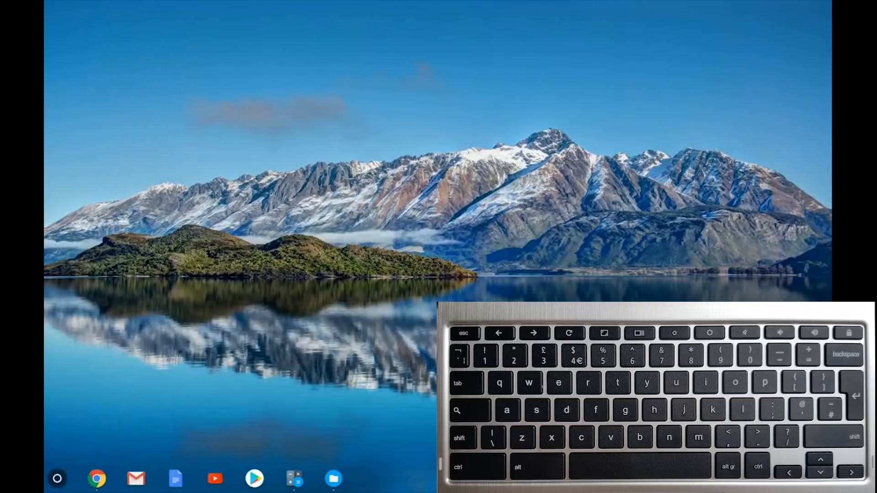
Open a new browser window, add and close an extra tab, then close the window
key("ctrl+n")
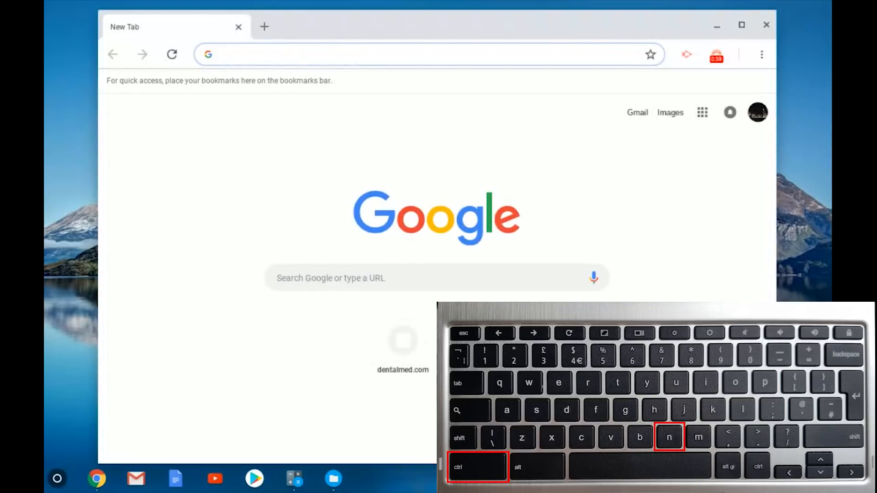
key("ctrl+t")
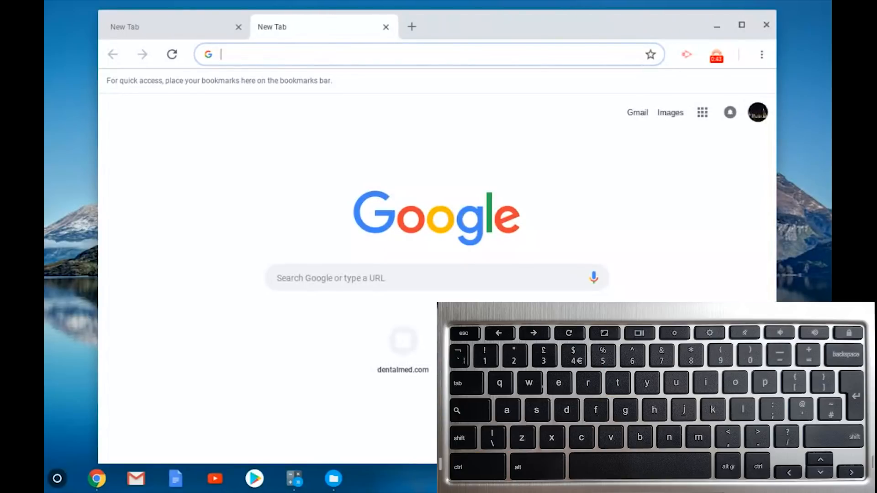
key("ctrl+w")
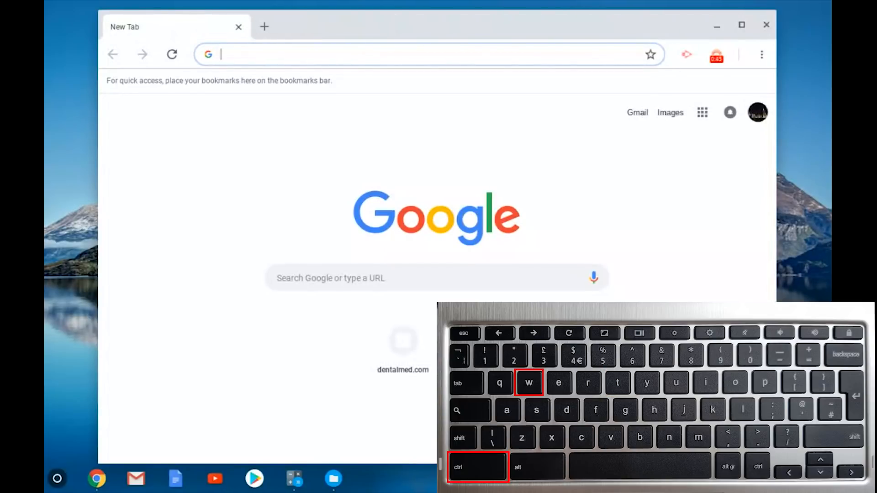
key("ctrl+t")
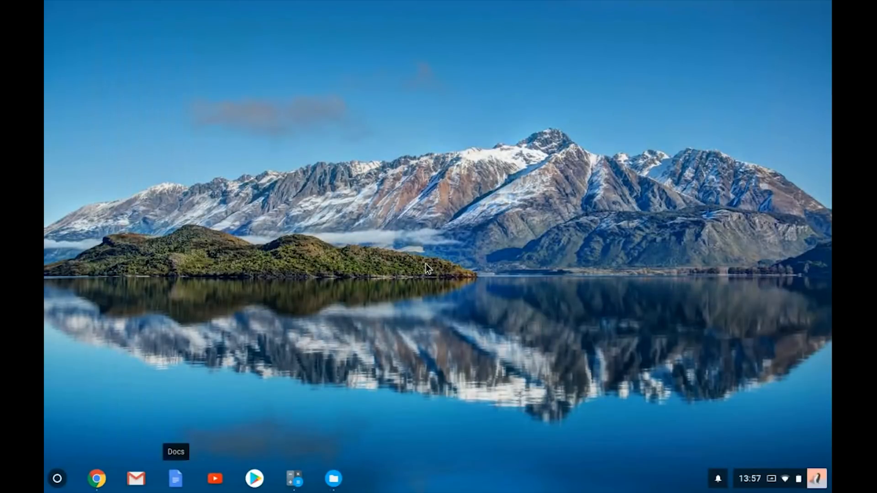
mouse_move(218, 308)
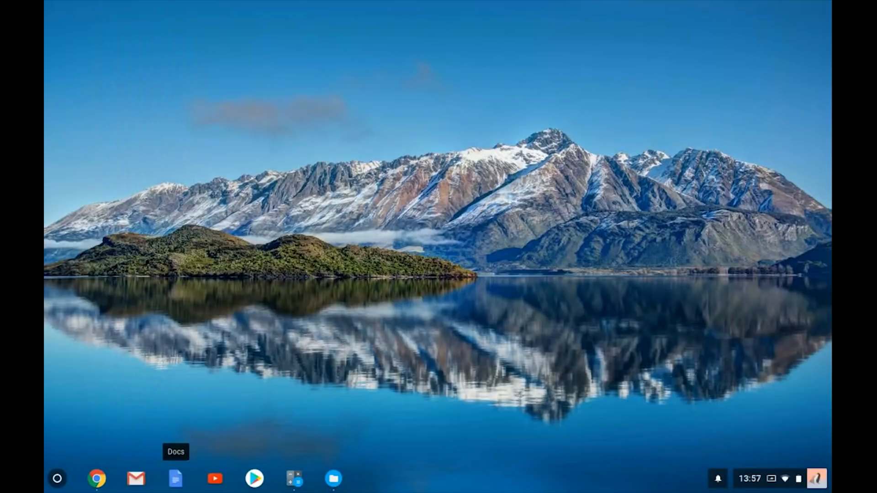
mouse_move(96, 479)
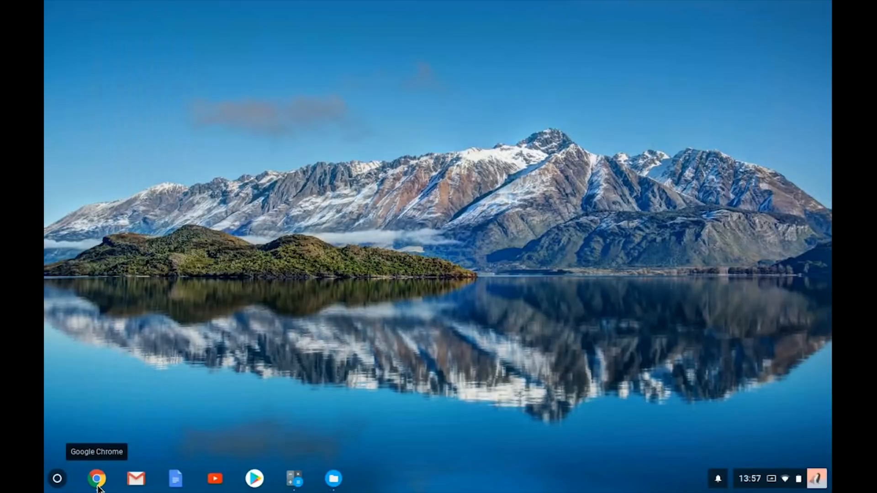
Relaunch Chrome and use the Alt+Tab window switcher to return to the Docs document
left_click(96, 478)
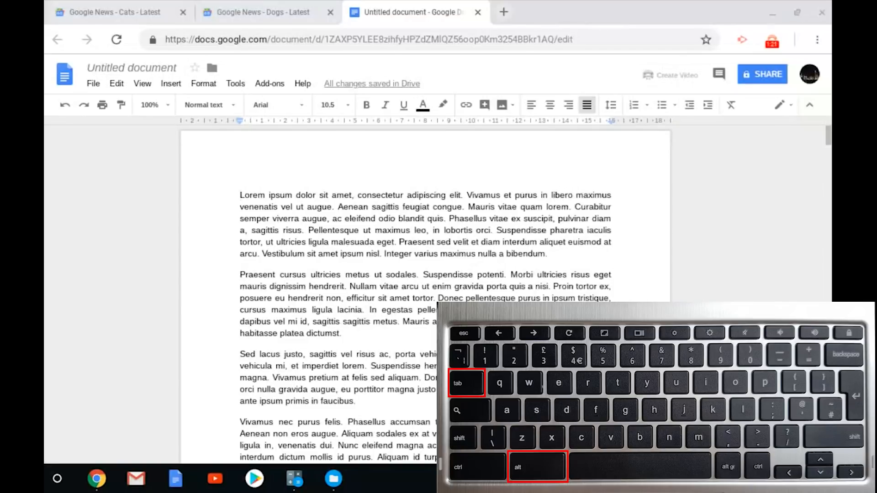
key("alt+tab")
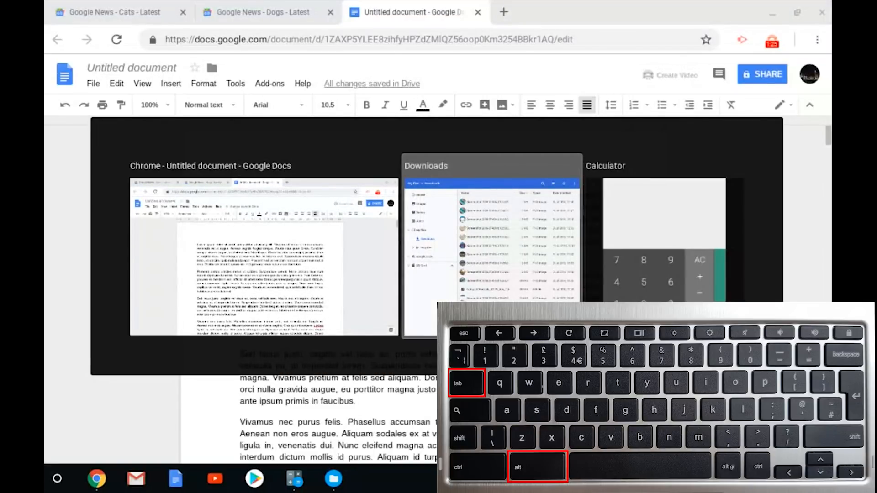
key("tab")
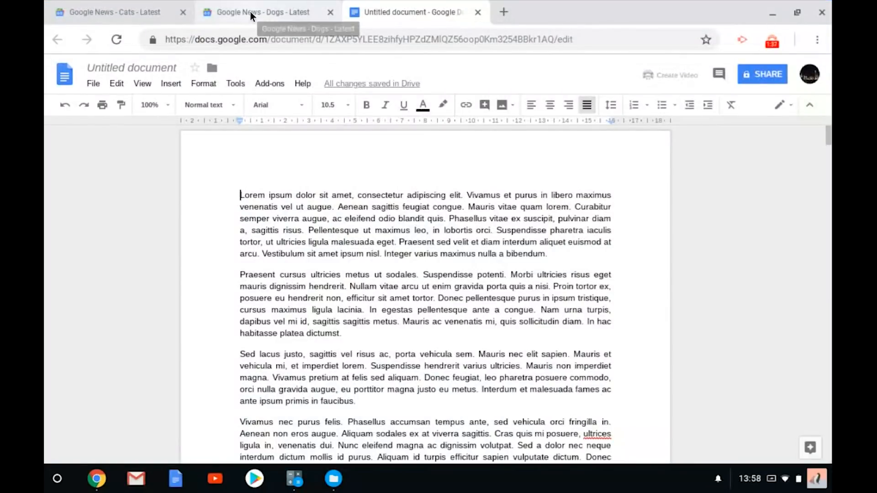
On the Dogs news tab, open the robot dogs story in a new tab, view it, then close it
left_click(261, 12)
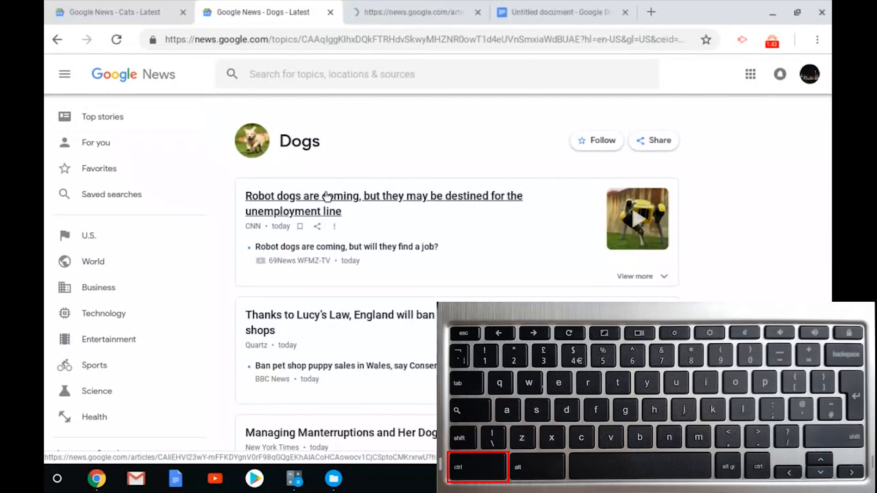
left_click(327, 196)
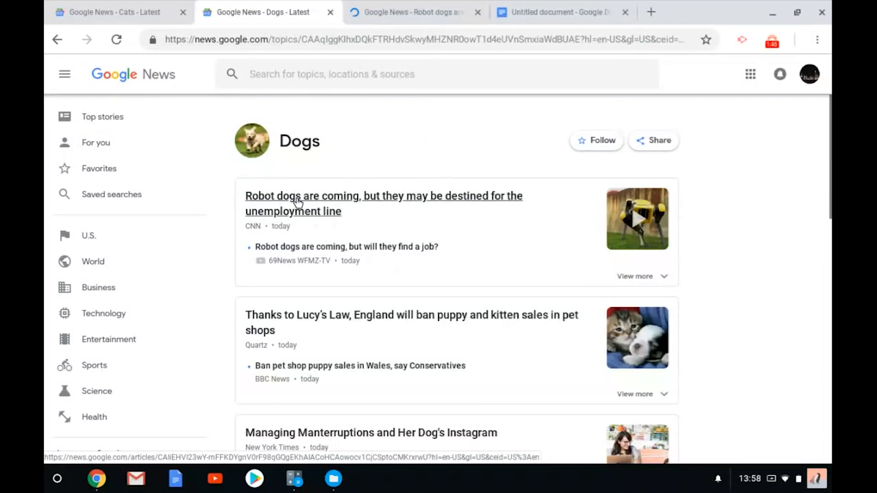
left_click(297, 203)
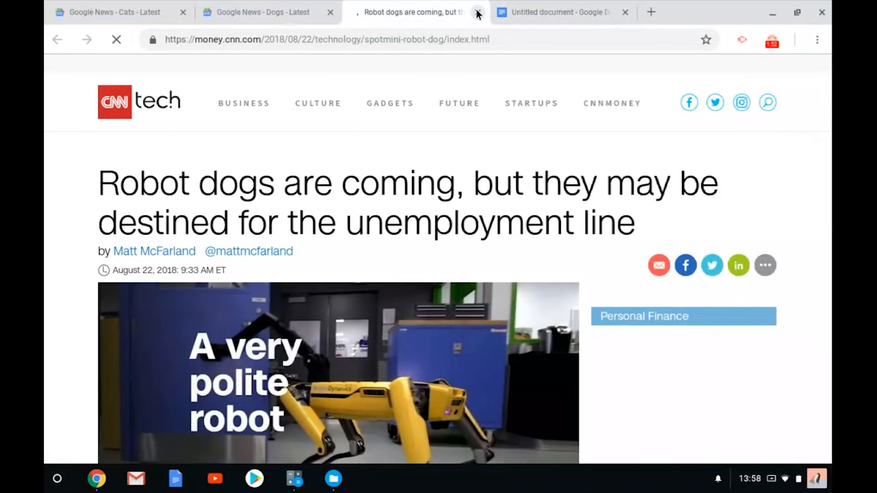
left_click(476, 12)
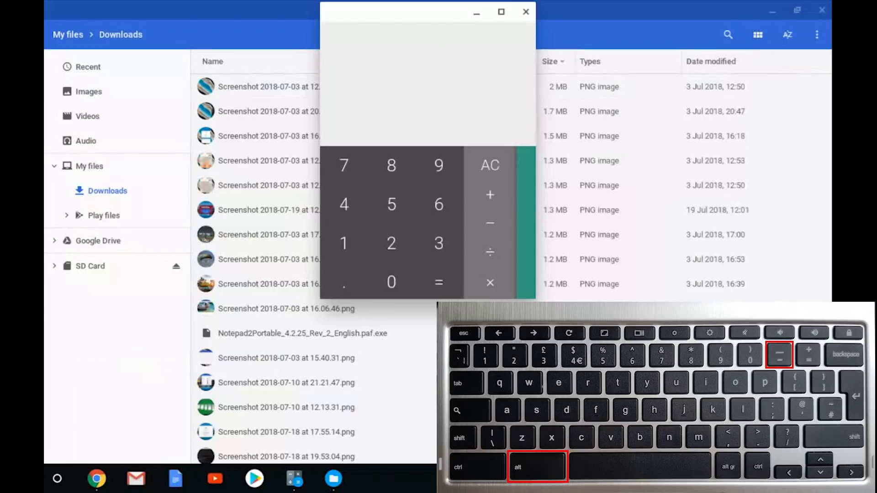
Minimise the Calculator window over the Files Downloads folder
key("alt+tab")
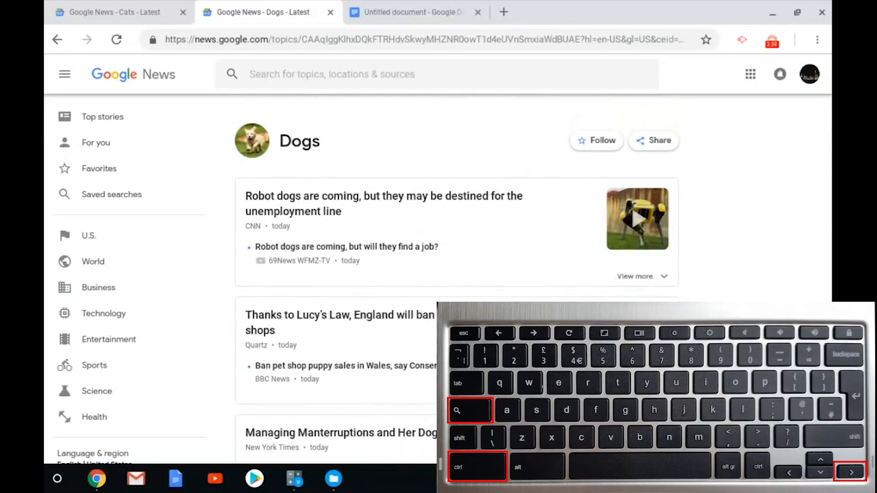
Scroll the Dogs topic page down to the truckers protest and cheetah video stories
scroll("down", 3)
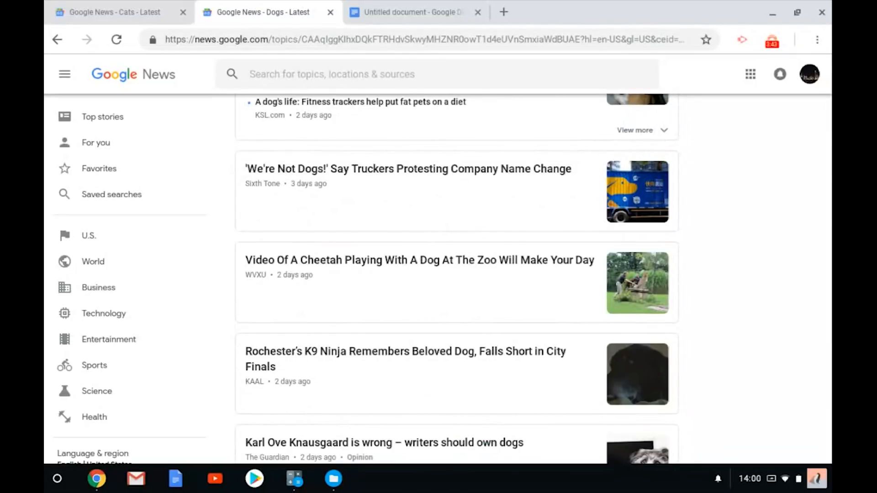
scroll("down", 3)
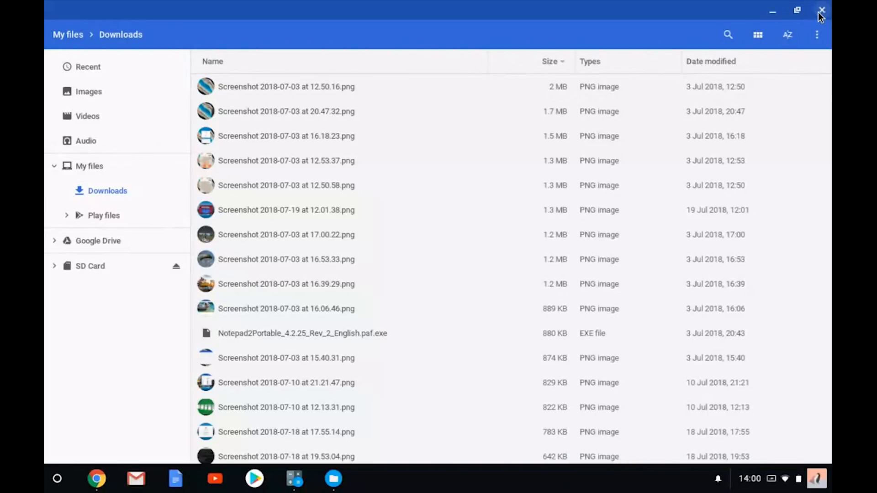
In Downloads, preview the first lagoon screenshot, then close the preview to return to the file list
left_click(823, 10)
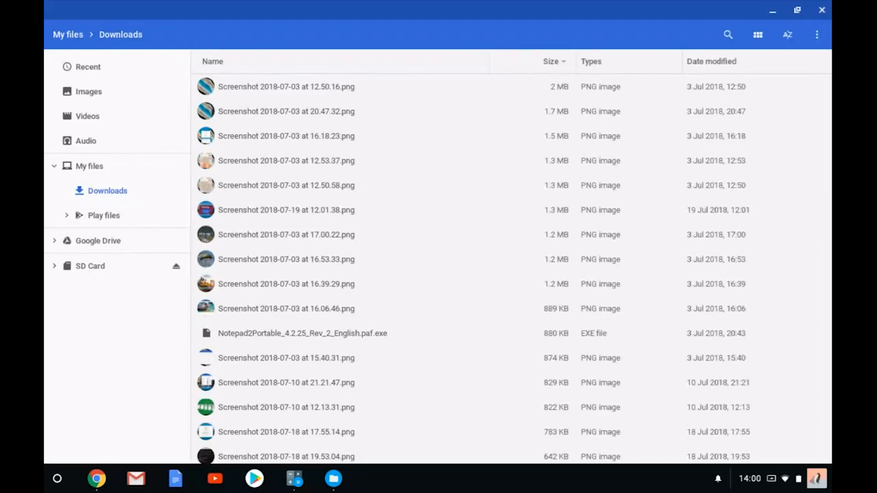
mouse_move(367, 77)
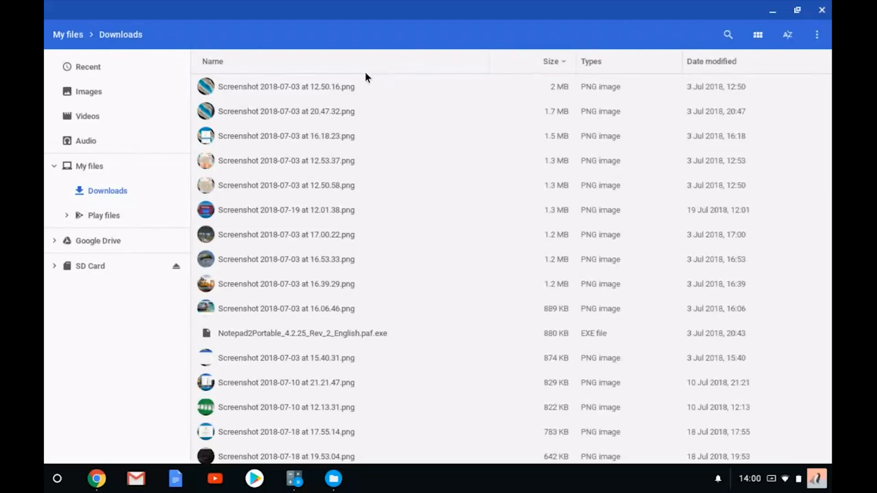
left_click(286, 87)
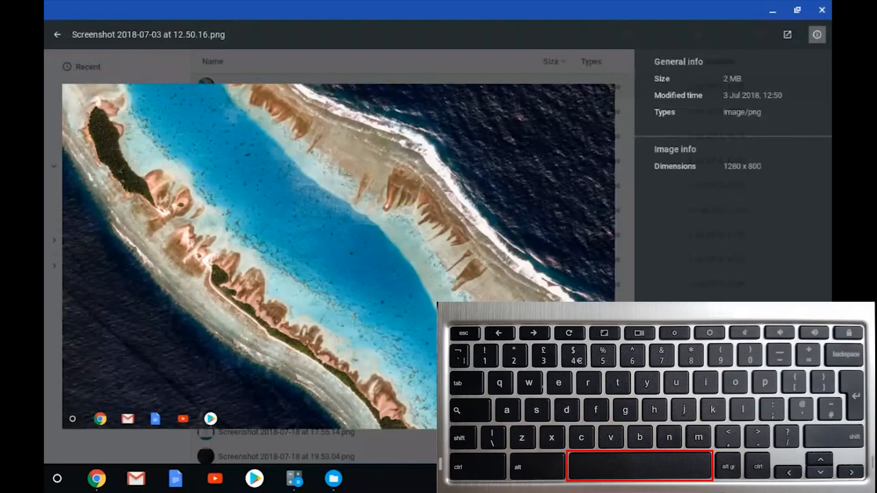
left_click(57, 34)
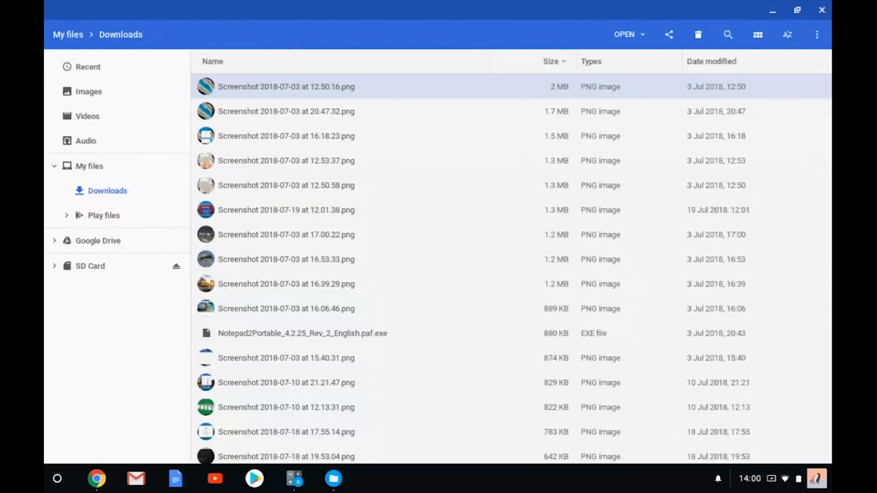
left_click(287, 160)
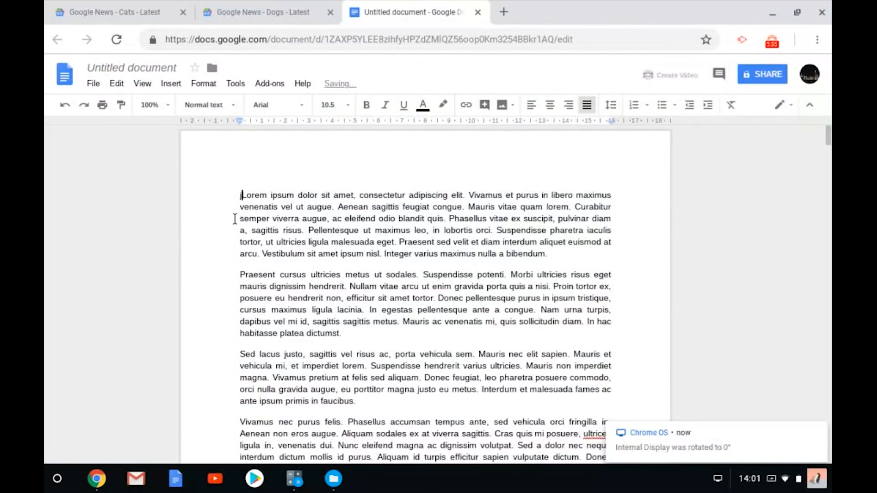
type("Jhgkljfdg k")
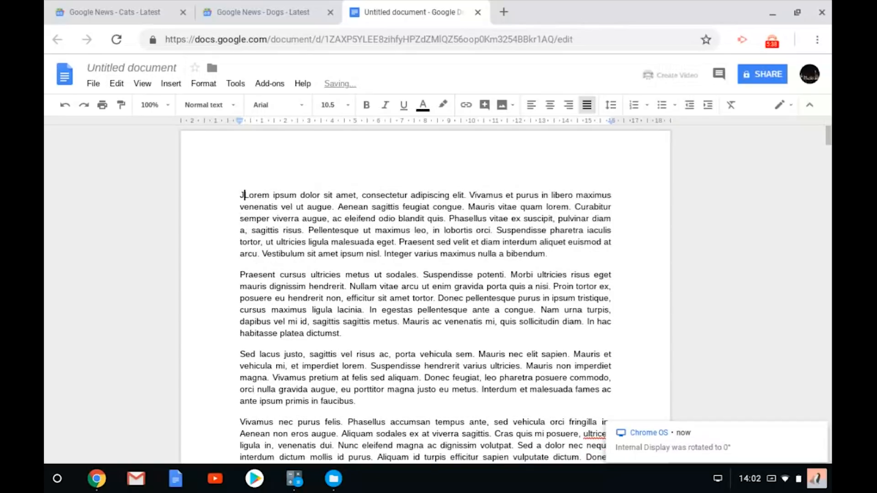
key("Backspace")
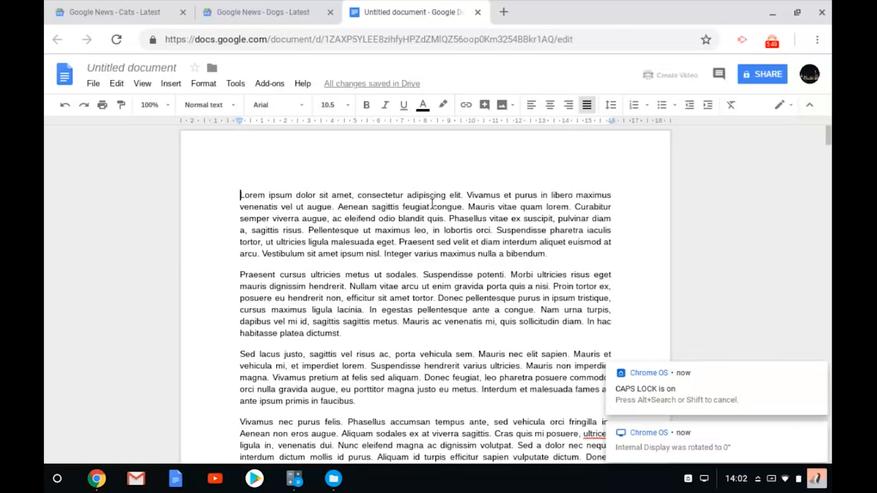
type("JHGKJDFHGKJFDHG")
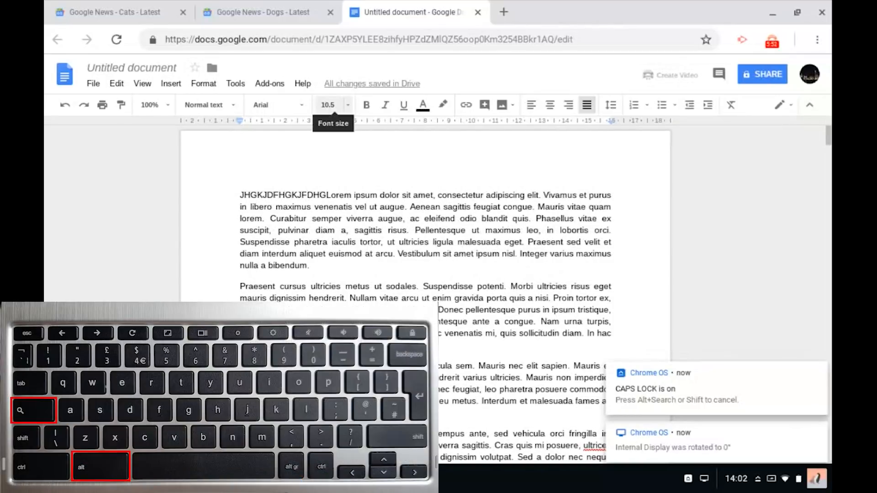
type("gkdfjhgk")
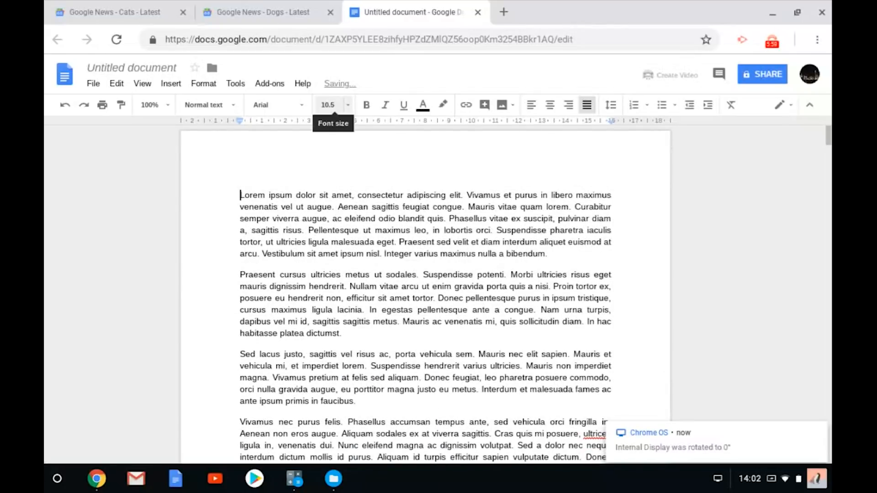
type("HFDKJGHKJ")
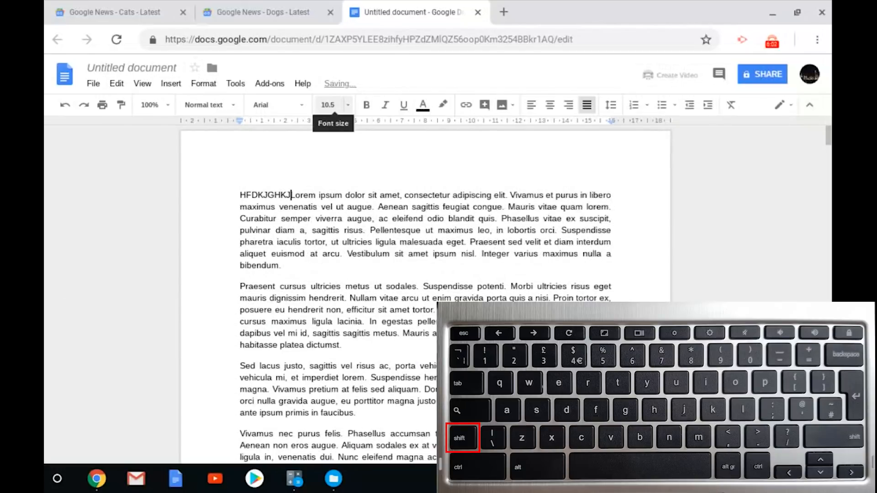
type("fdjgkjfdhkj")
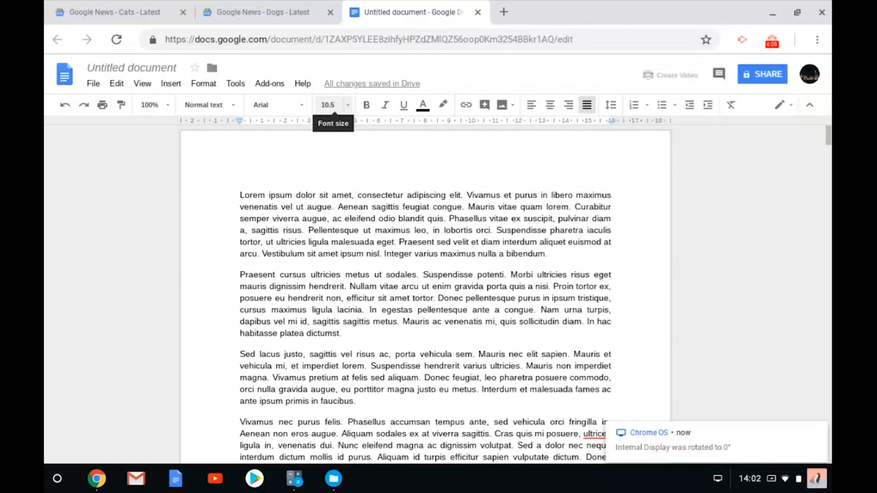
mouse_move(702, 274)
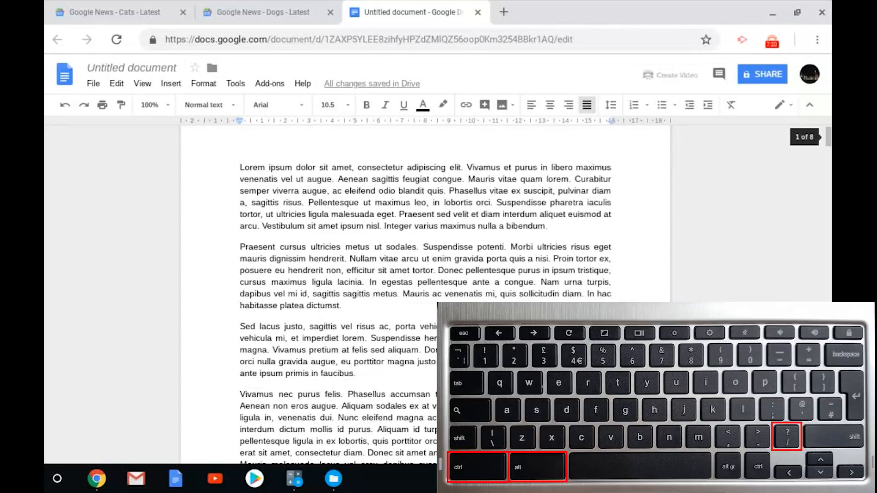
Open the Keyboard Shortcut Helper, browse Popular, Tabs & Windows, System & Display, then Text Editing
key("ctrl+/")
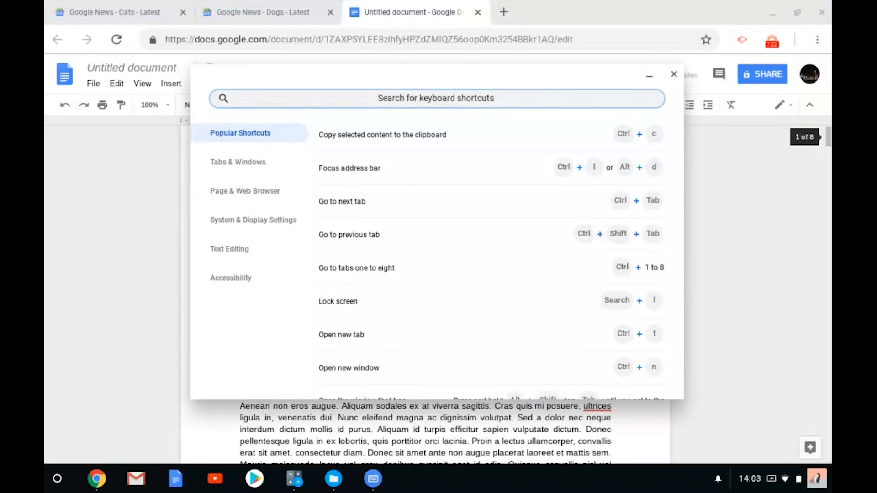
scroll("down", 3)
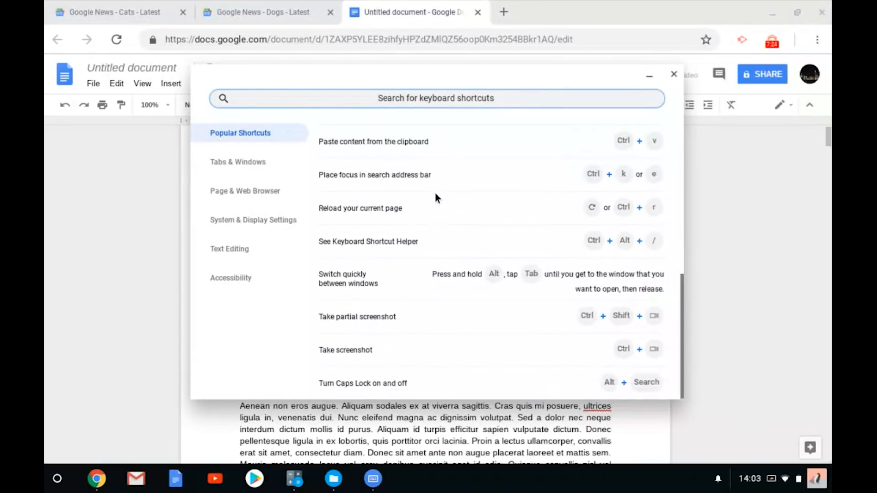
left_click(237, 161)
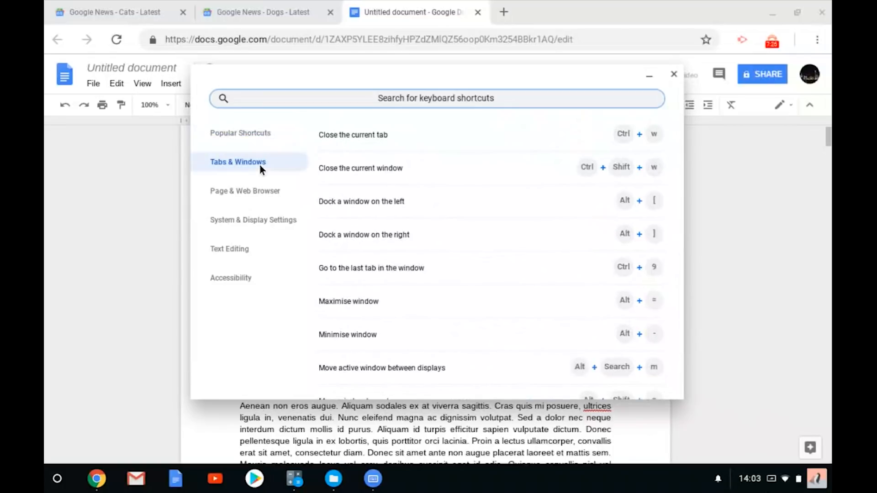
left_click(253, 219)
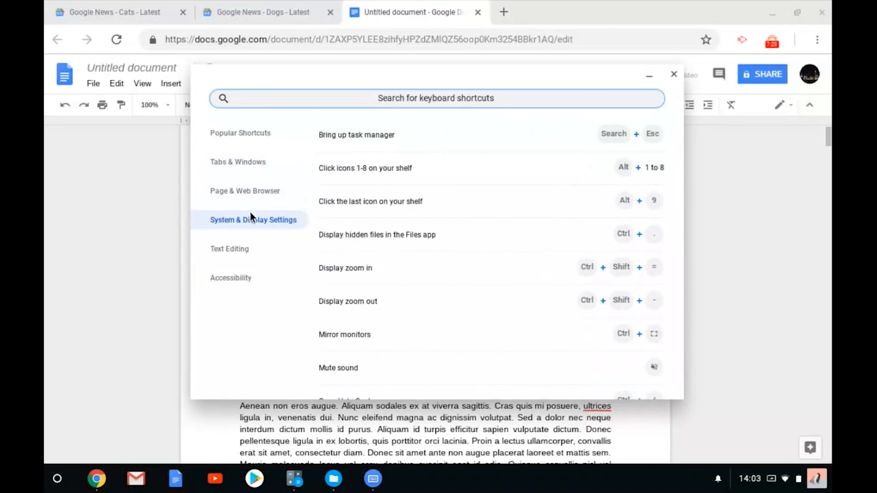
left_click(230, 248)
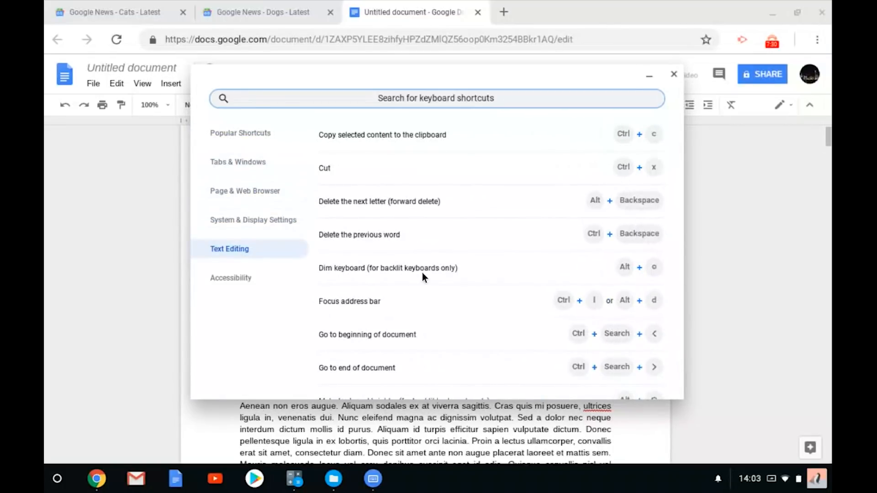
mouse_move(441, 134)
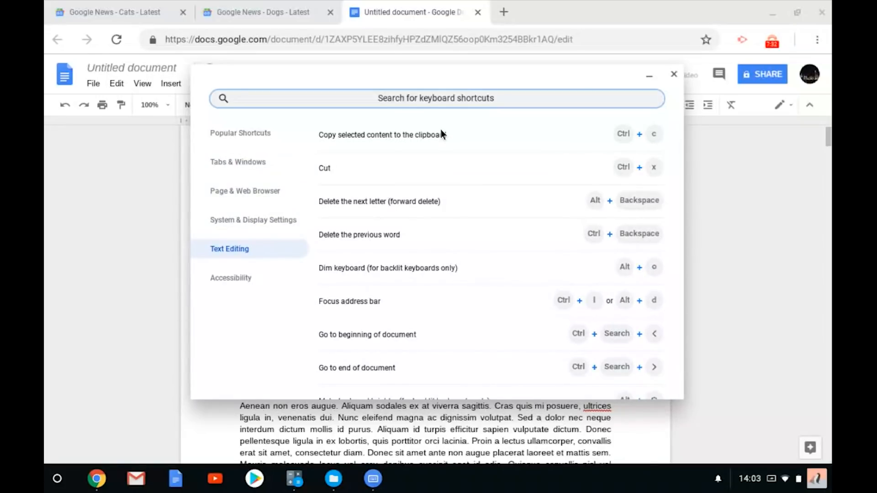